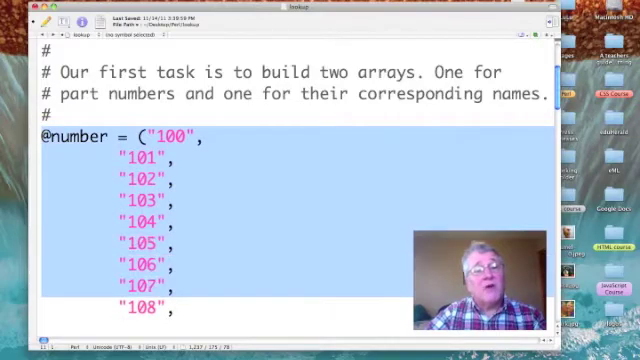
# - Scroll through the lookup script down to the closing missing-part check
pyautogui.scroll(-3)
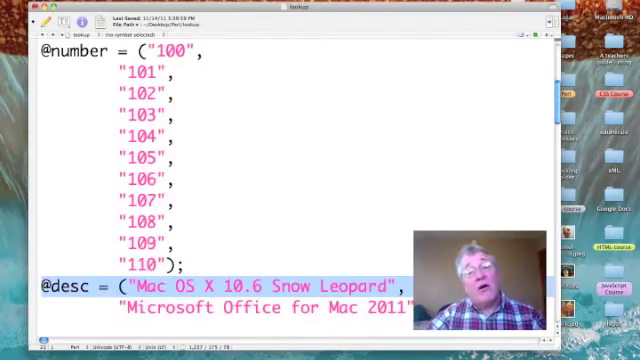
pyautogui.scroll(-3)
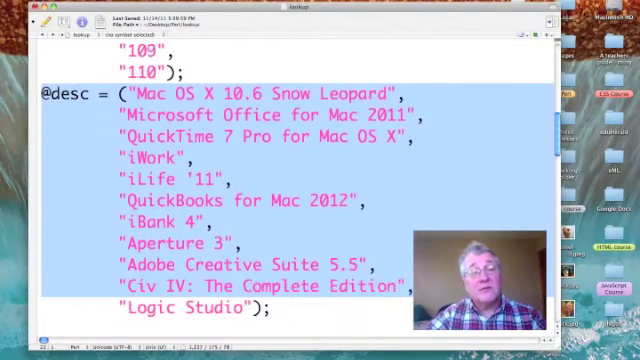
pyautogui.scroll(3)
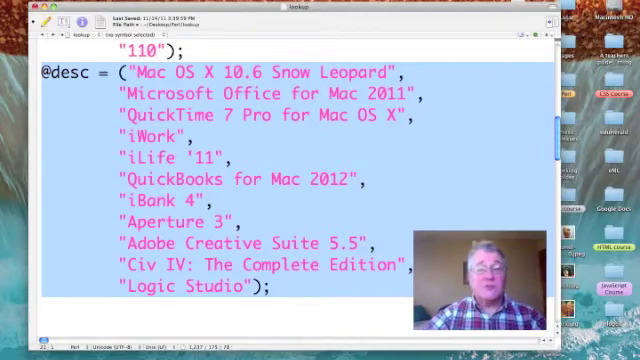
pyautogui.scroll(-3)
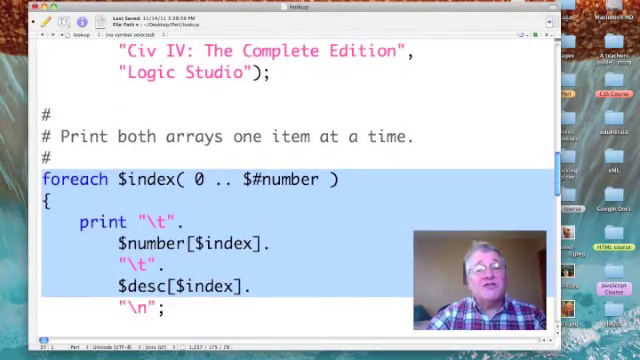
pyautogui.scroll(-3)
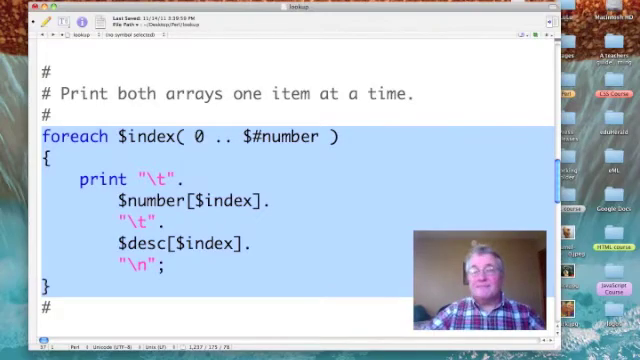
pyautogui.scroll(-3)
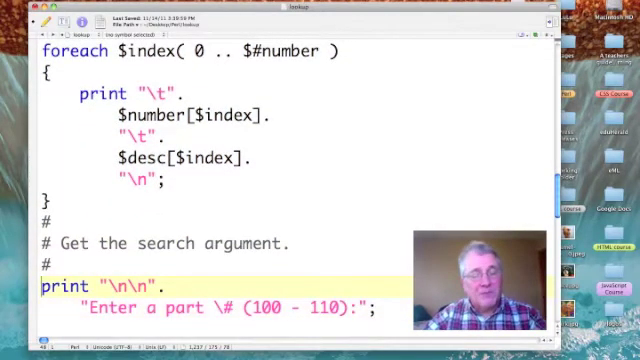
pyautogui.scroll(-3)
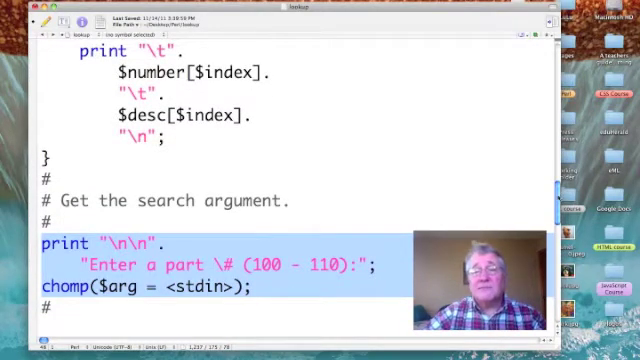
pyautogui.scroll(-3)
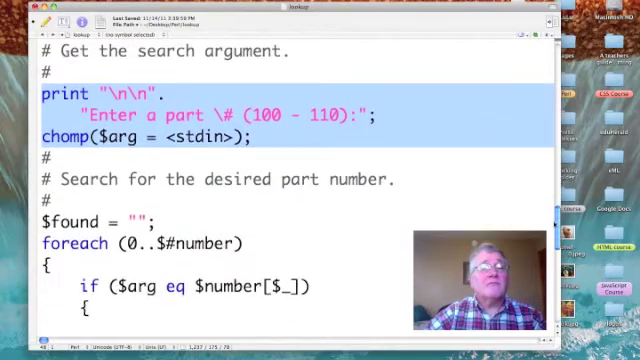
pyautogui.scroll(-3)
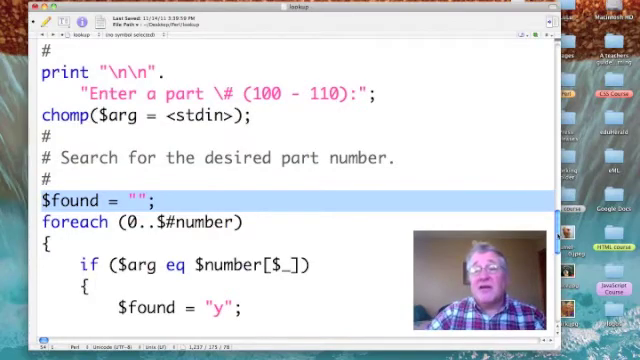
pyautogui.scroll(-3)
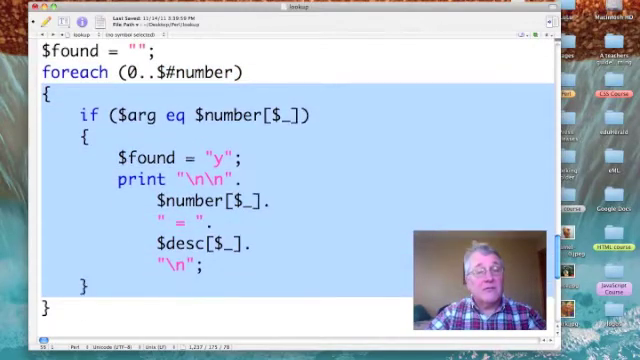
pyautogui.scroll(-3)
pyautogui.write('#')
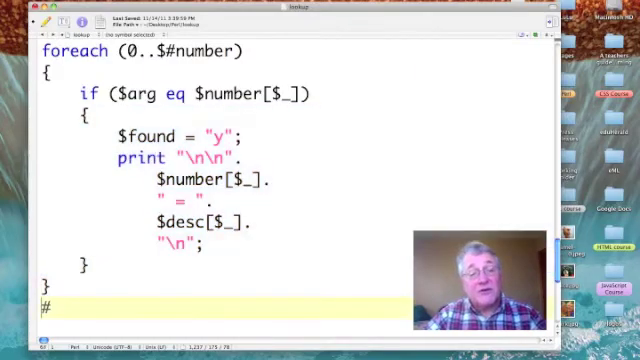
pyautogui.scroll(-3)
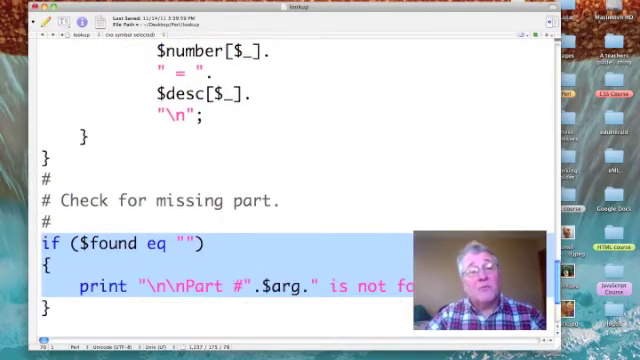
pyautogui.scroll(-3)
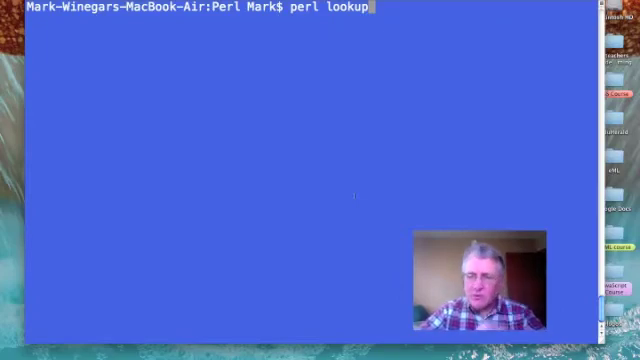
# - Run perl lookup, listing parts 100–110, and enter part 107 to get Aperture 3
pyautogui.press('Return')
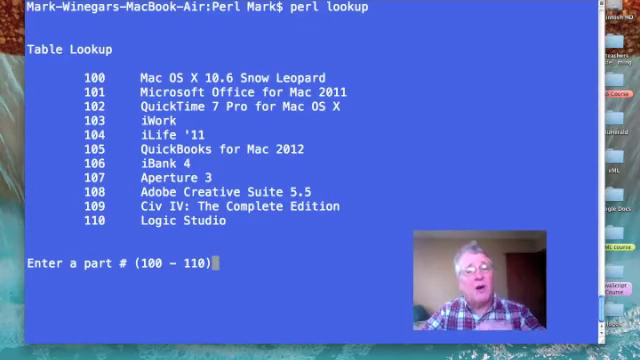
pyautogui.write('10')
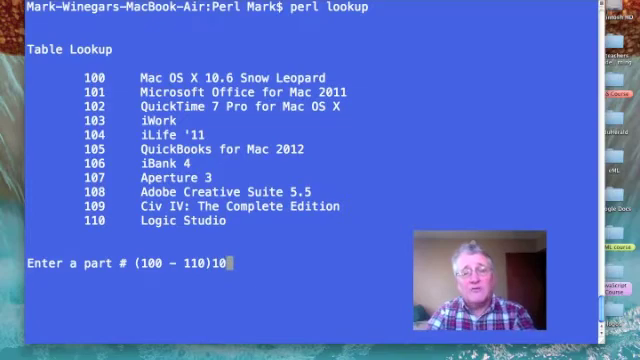
pyautogui.write('7')
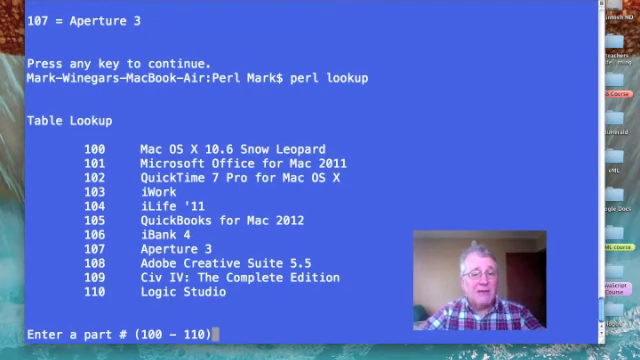
# - Look up part 999 to get 'Part #999 is not found', then enter 105 on the rerun
pyautogui.write('999')
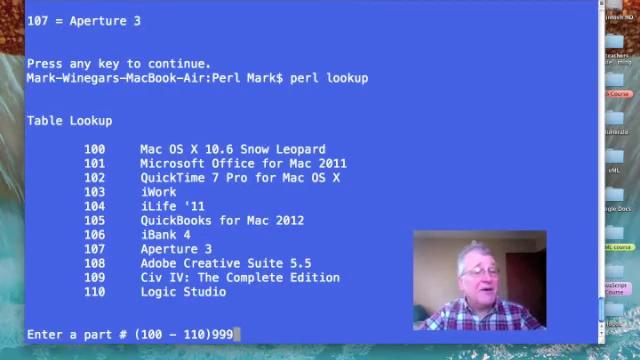
pyautogui.press('Return')
pyautogui.write('perl lookup')
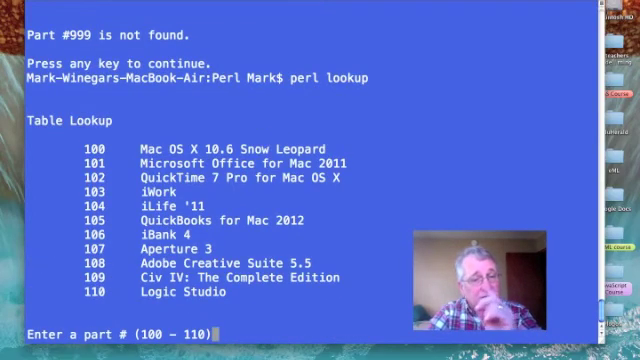
pyautogui.write('105')
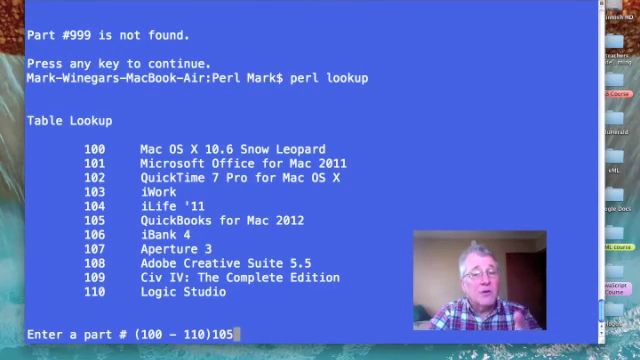
# - Submit 105 to get QuickBooks for Mac 2012, then enter 222 for the next lookup
pyautogui.press('Return')
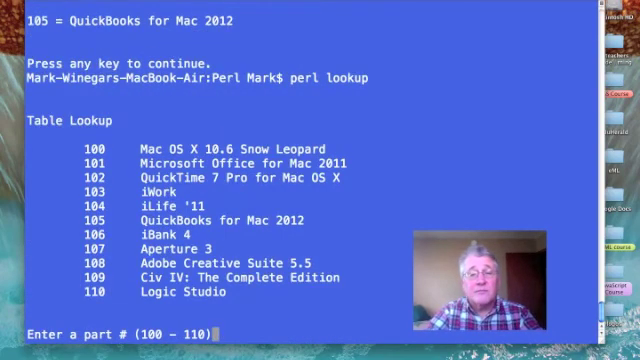
pyautogui.write('222')
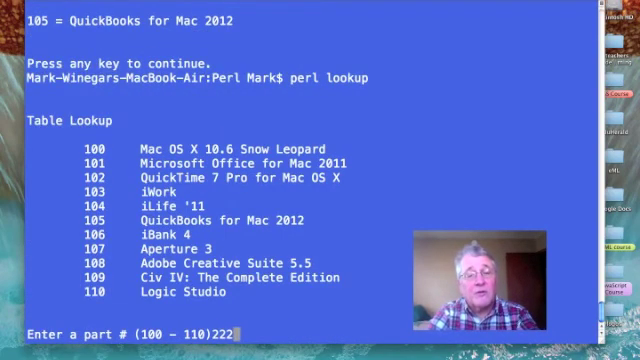